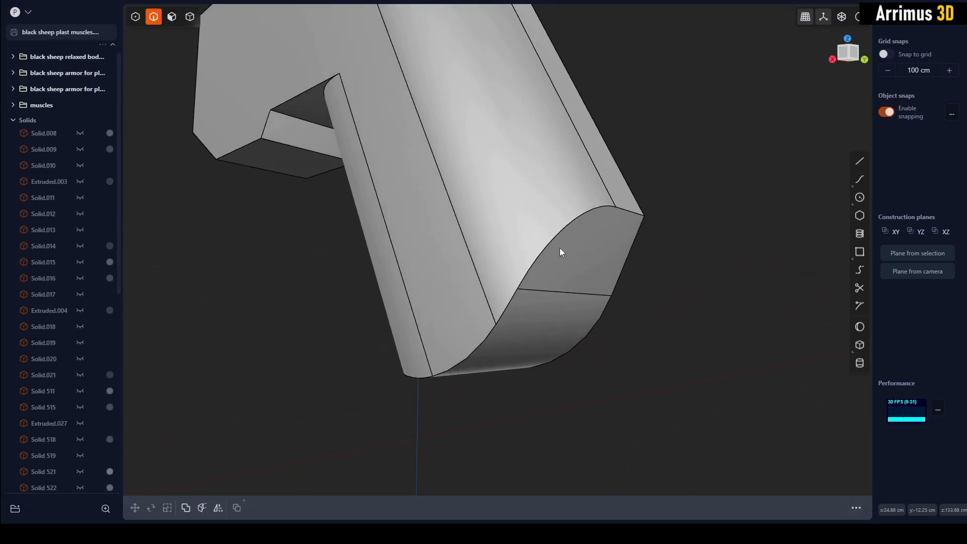
Fillet the end edge of the extruded part to roughly 13 cm
click(561, 253)
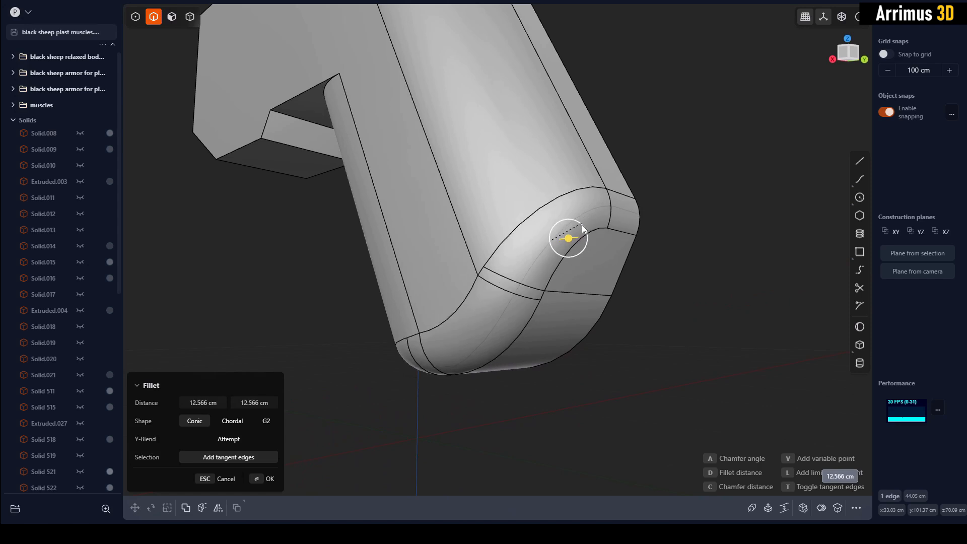
drag(583, 237, 565, 239)
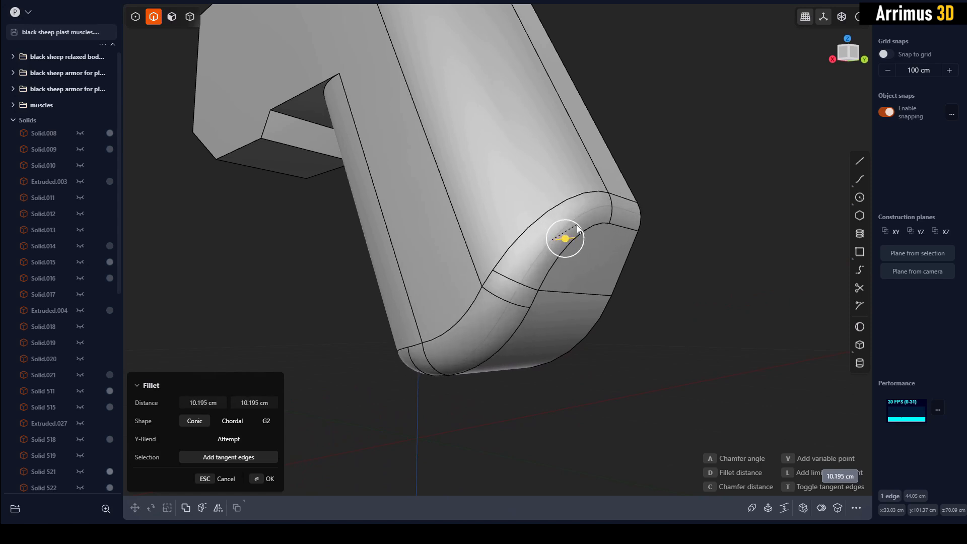
drag(564, 238, 568, 238)
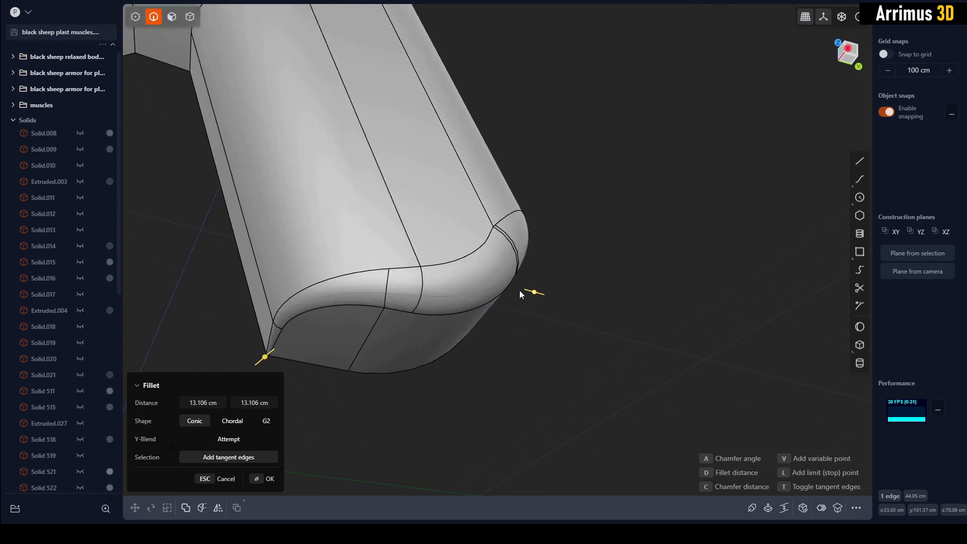
Add variable points along the edge and set differing fillet sizes at each
drag(520, 295, 544, 321)
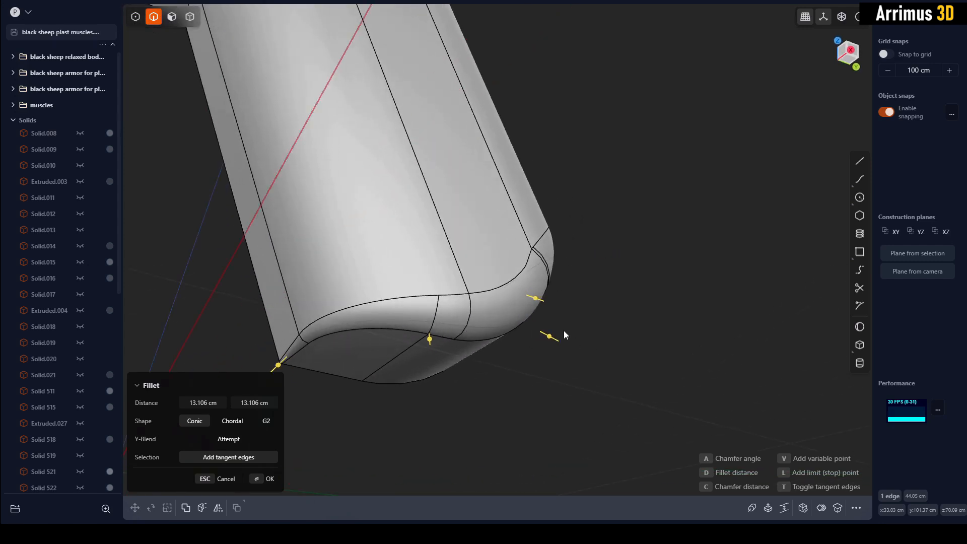
drag(560, 334, 548, 338)
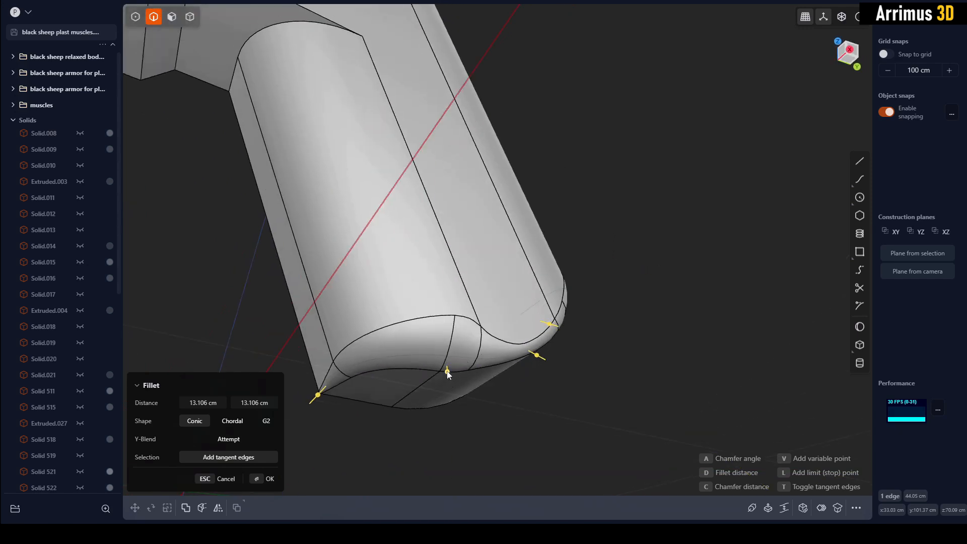
drag(447, 375, 448, 369)
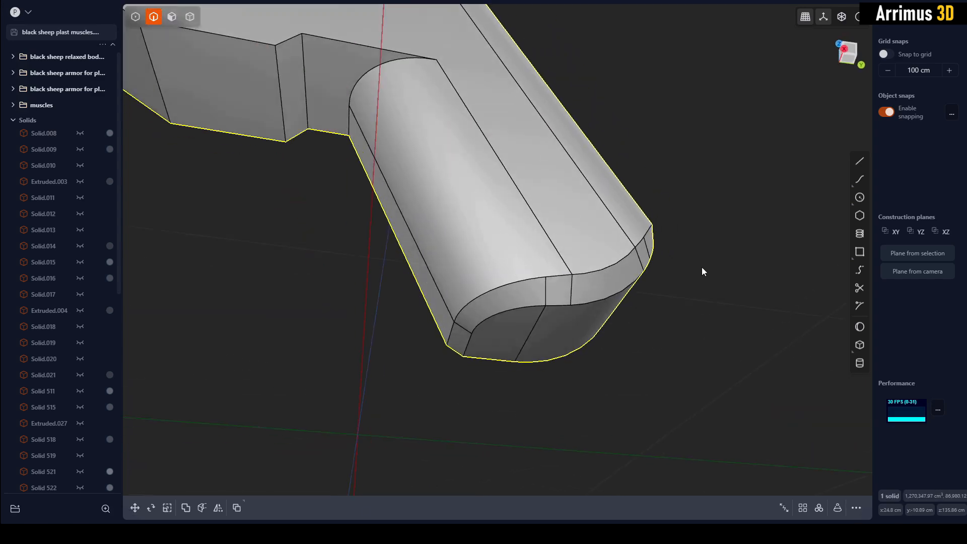
Orbit around the part's end and undo the fillet so the edge is sharp again
drag(702, 271, 604, 309)
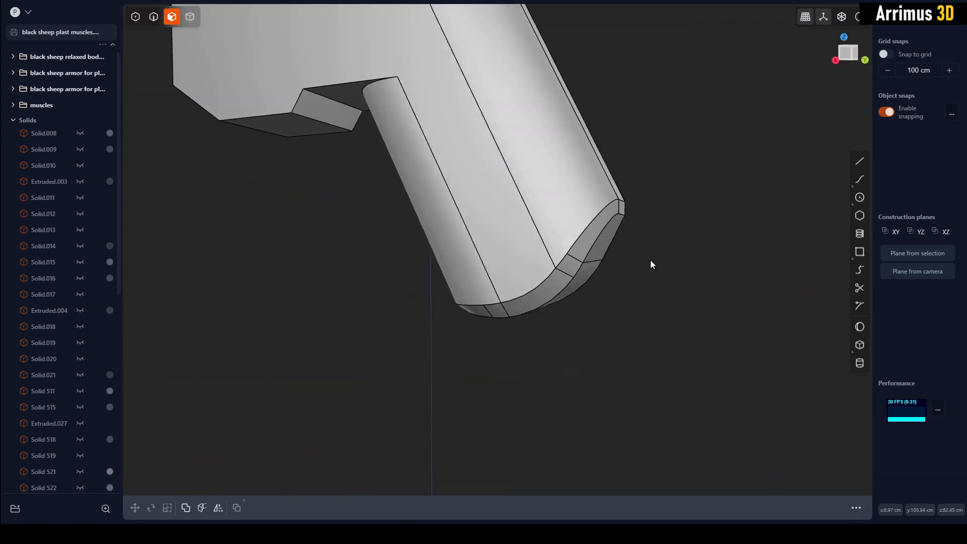
drag(650, 265, 567, 303)
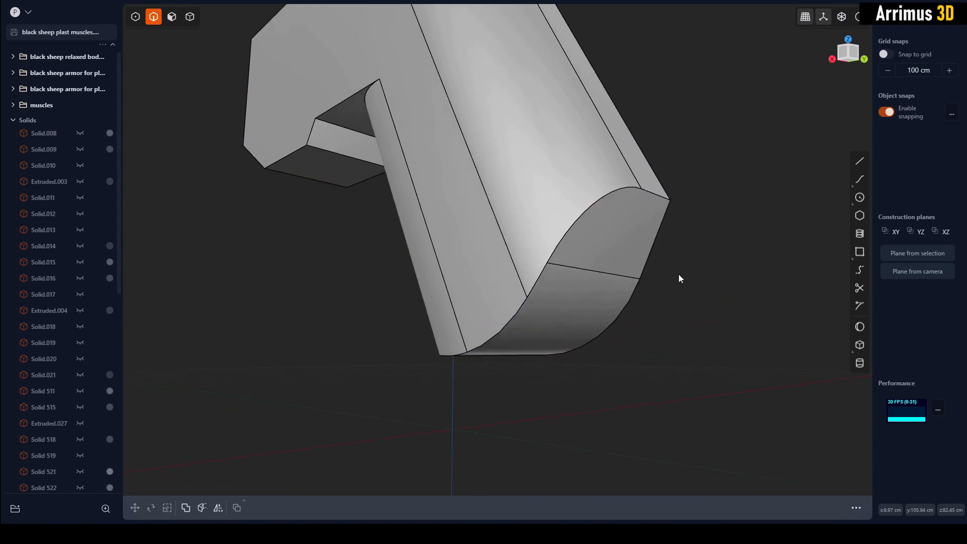
Chamfer the end edge to about 13.6 cm, narrowing it at a limit point along the edge
click(655, 198)
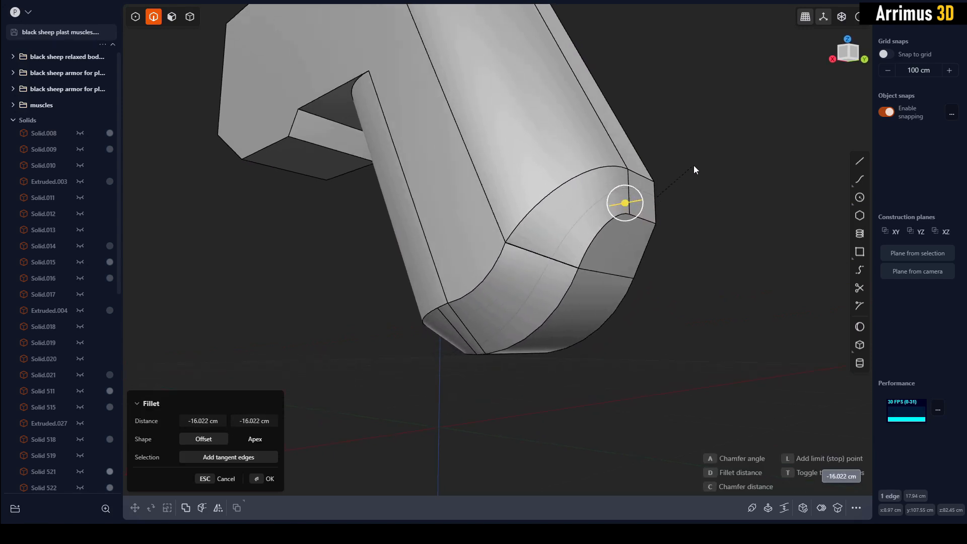
drag(625, 202, 638, 199)
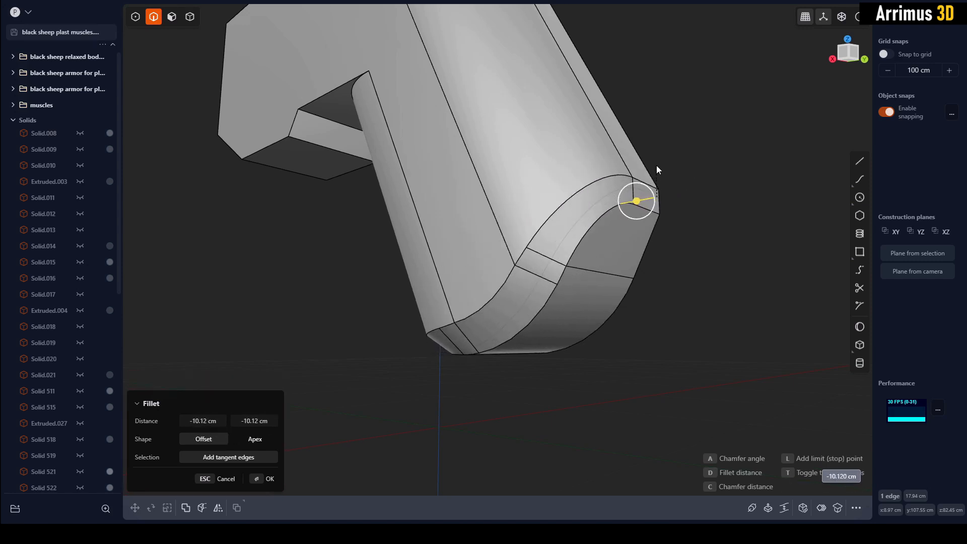
drag(636, 201, 622, 204)
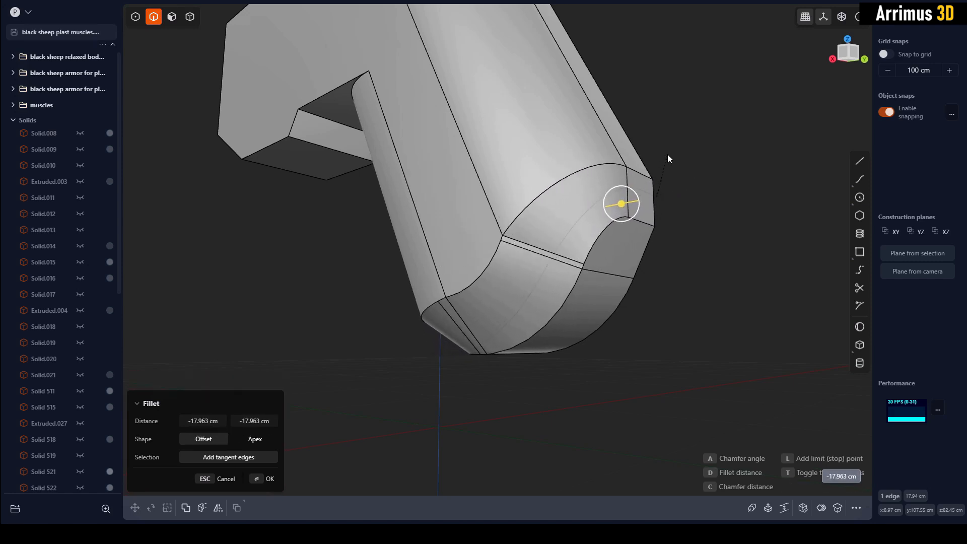
drag(621, 203, 630, 202)
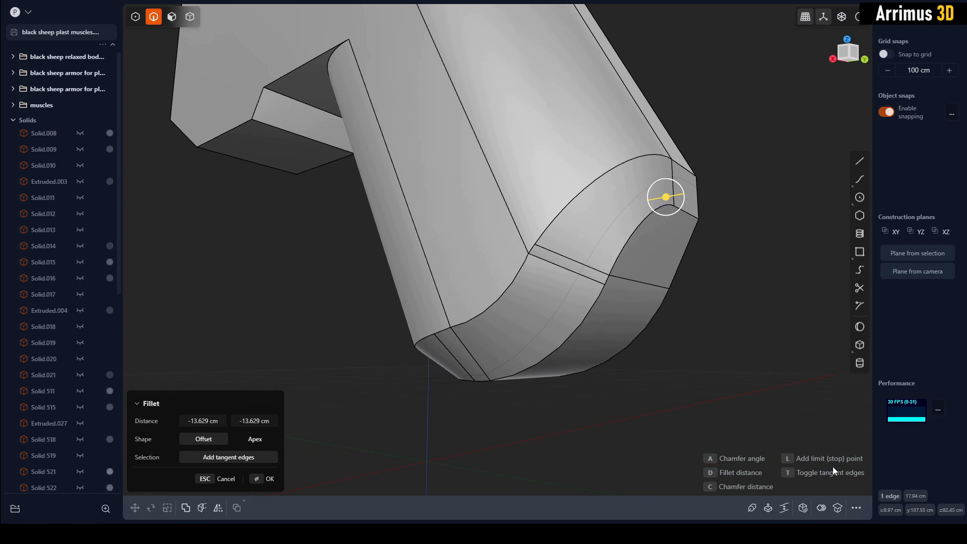
mouse_move(763, 387)
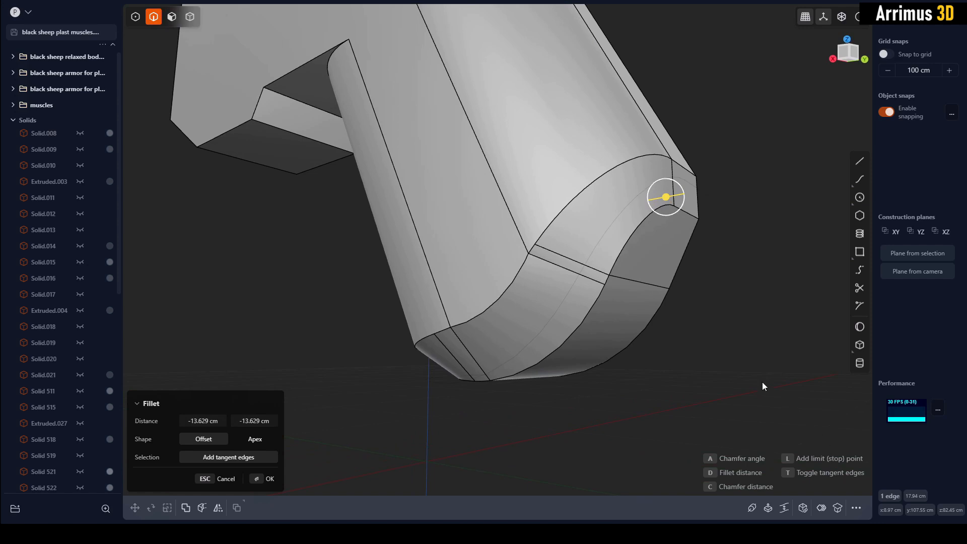
mouse_move(558, 302)
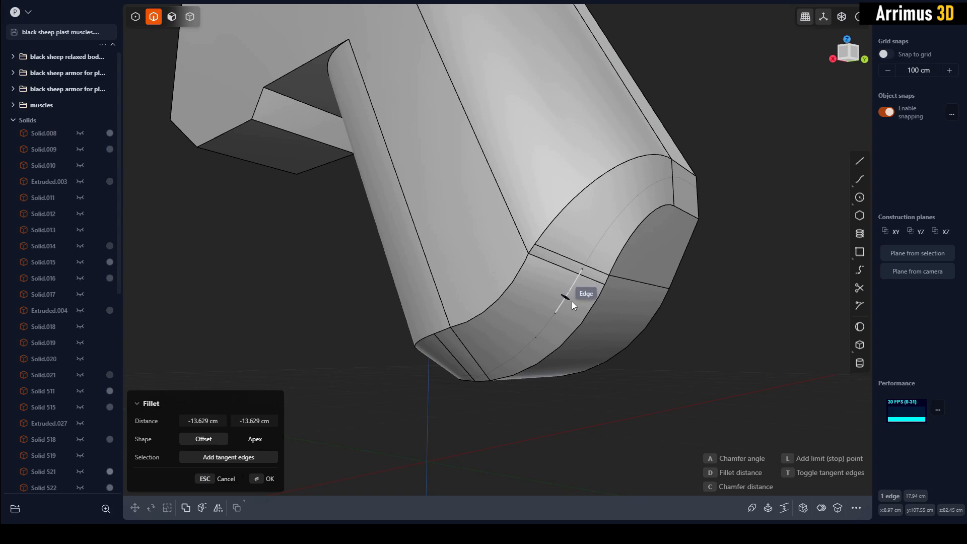
drag(567, 302, 616, 302)
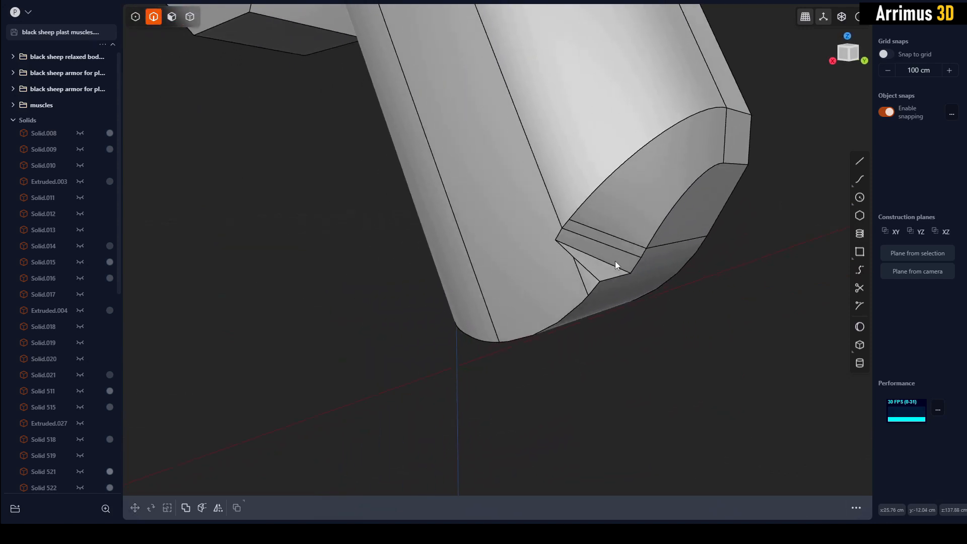
Rotate the chamfer's transition face about 17 degrees to blend wide and narrow widths
drag(613, 264, 610, 221)
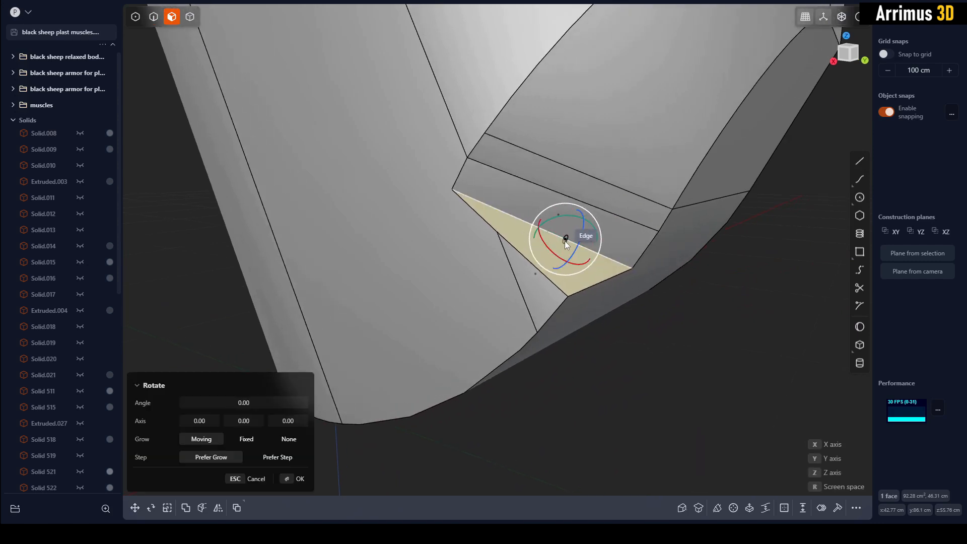
drag(563, 238, 641, 207)
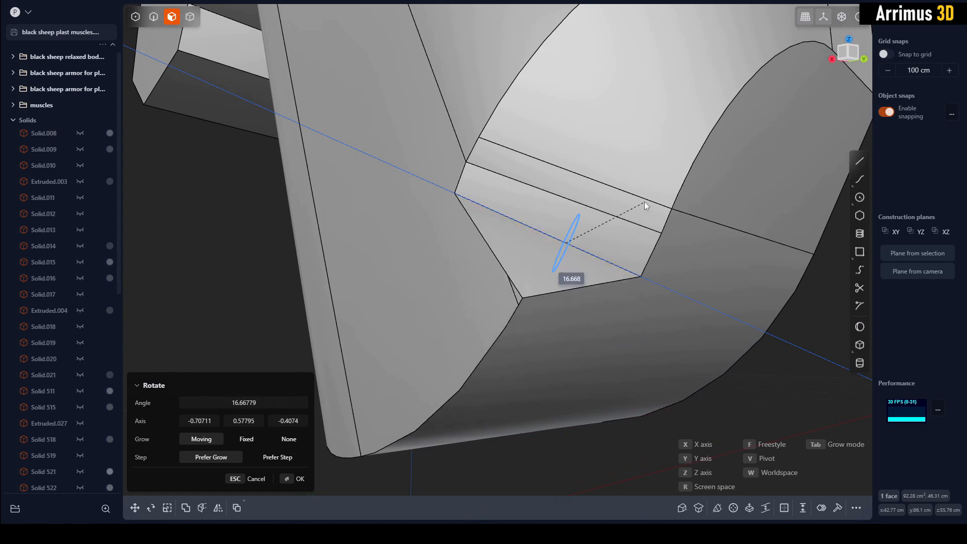
drag(644, 205, 612, 252)
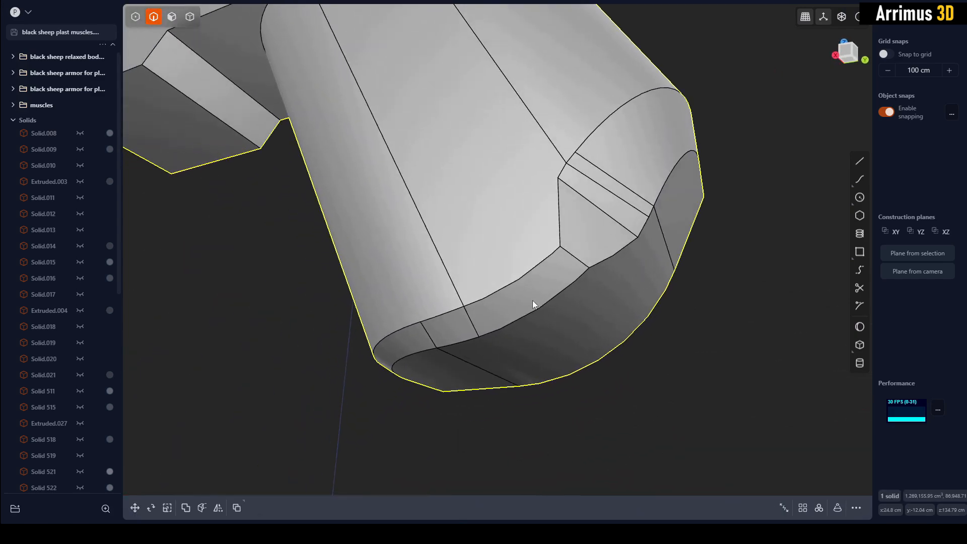
Fillet the two transition edges at roughly 27.5 cm and clear the selection
click(524, 315)
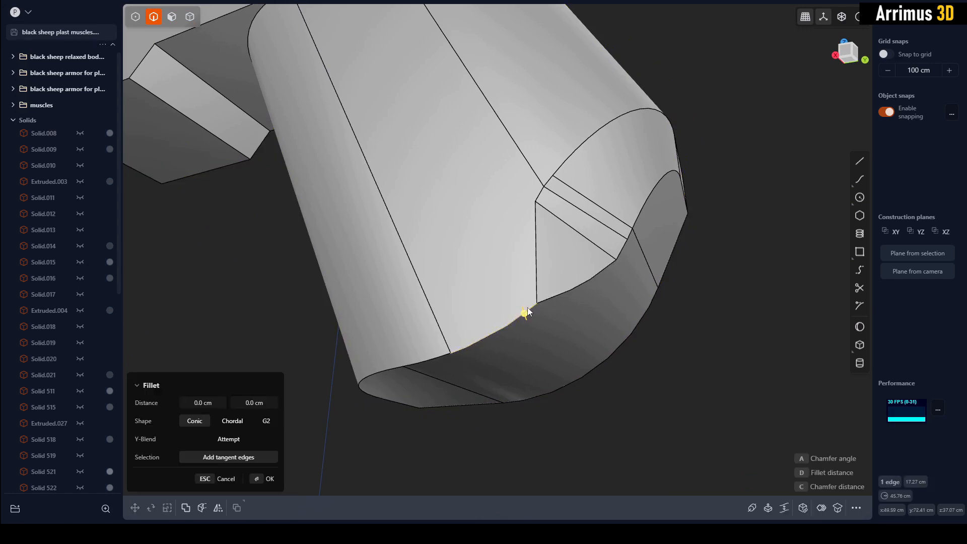
drag(526, 311, 521, 308)
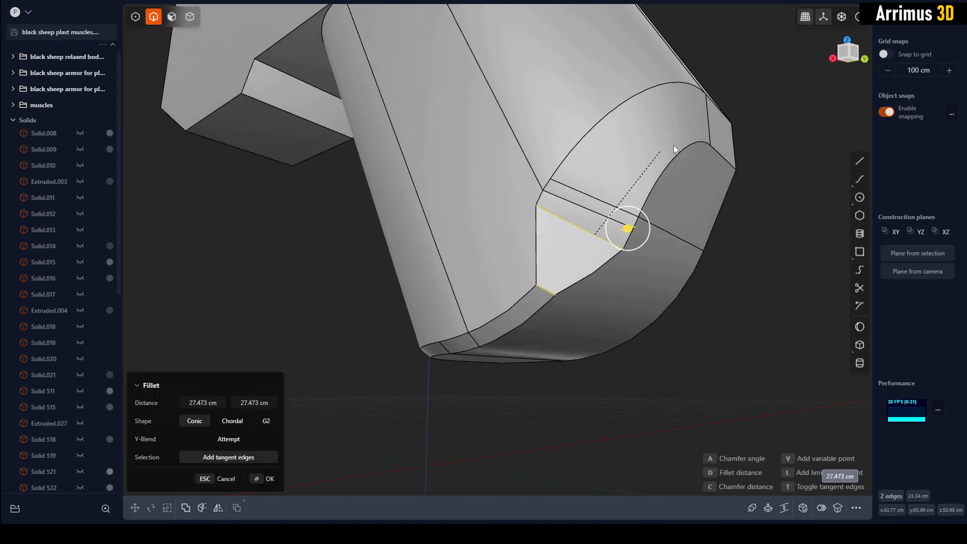
click(266, 479)
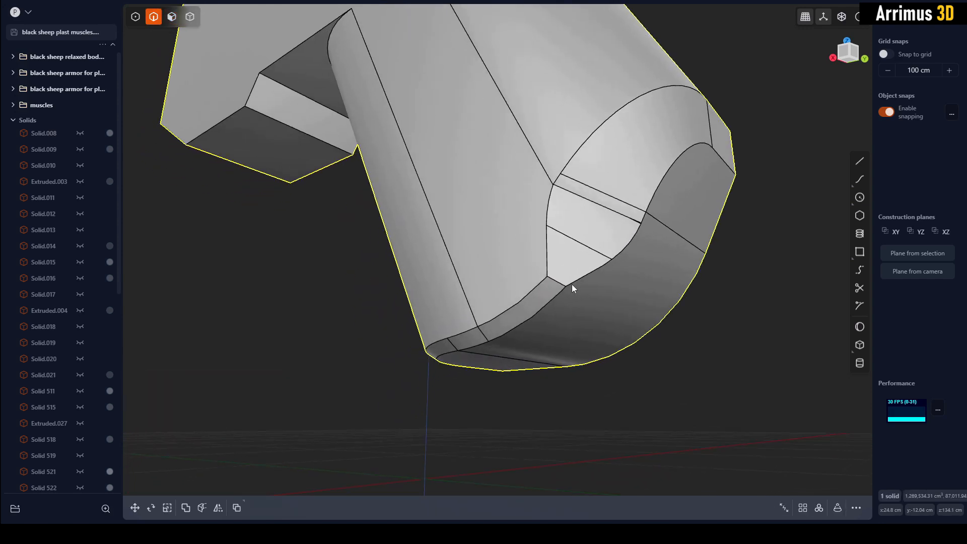
click(573, 288)
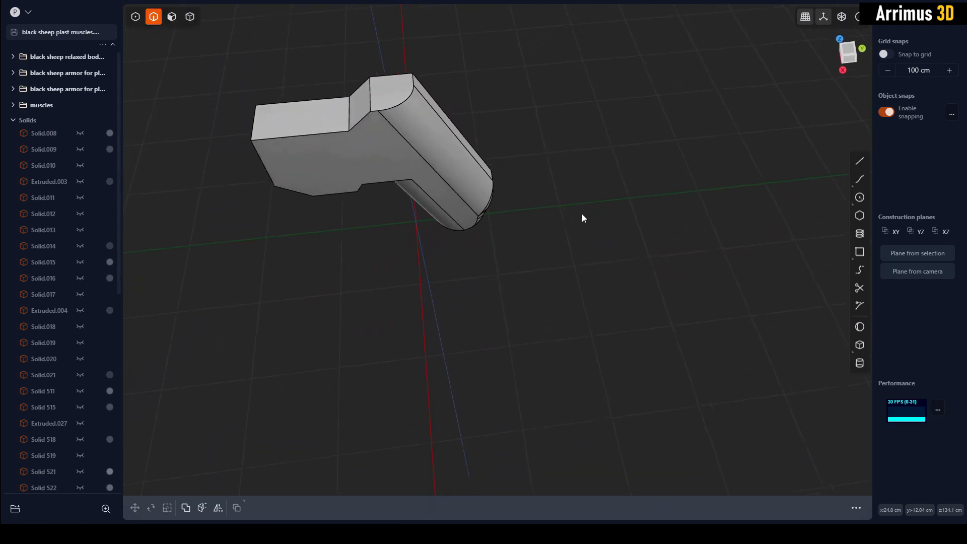
Focus on the box and chamfer its top front edge into a flat bevel
click(189, 16)
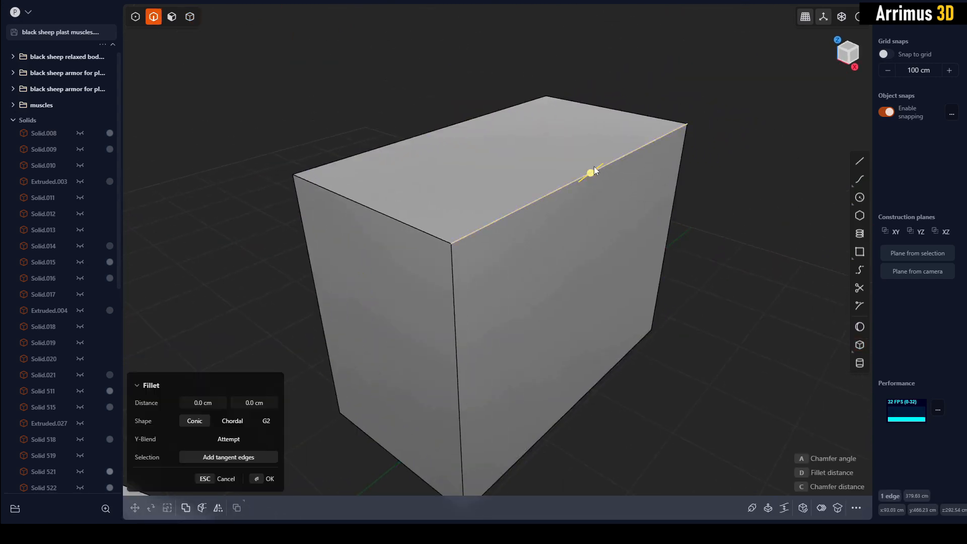
drag(590, 171, 633, 122)
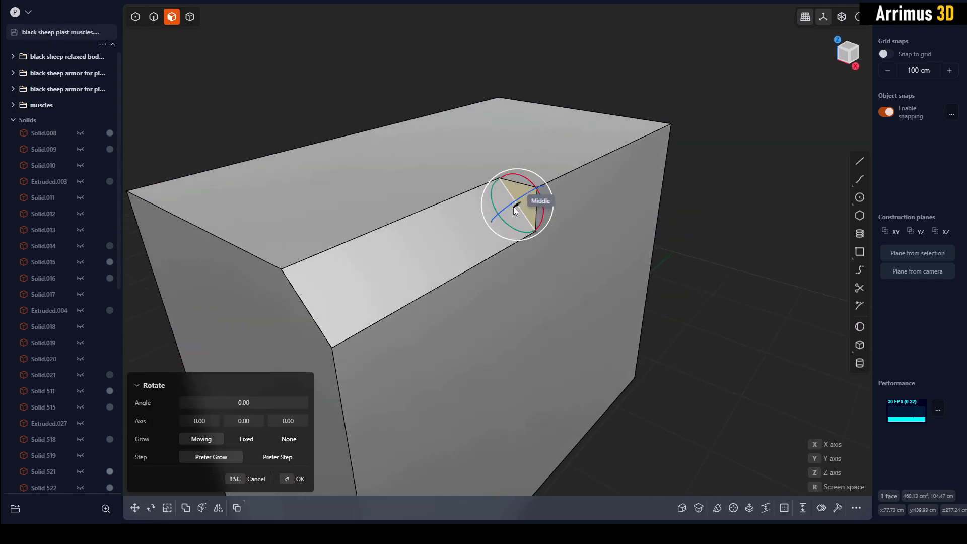
Tilt the chamfer's middle triangular face to narrow it midway, and confirm
drag(515, 209, 450, 206)
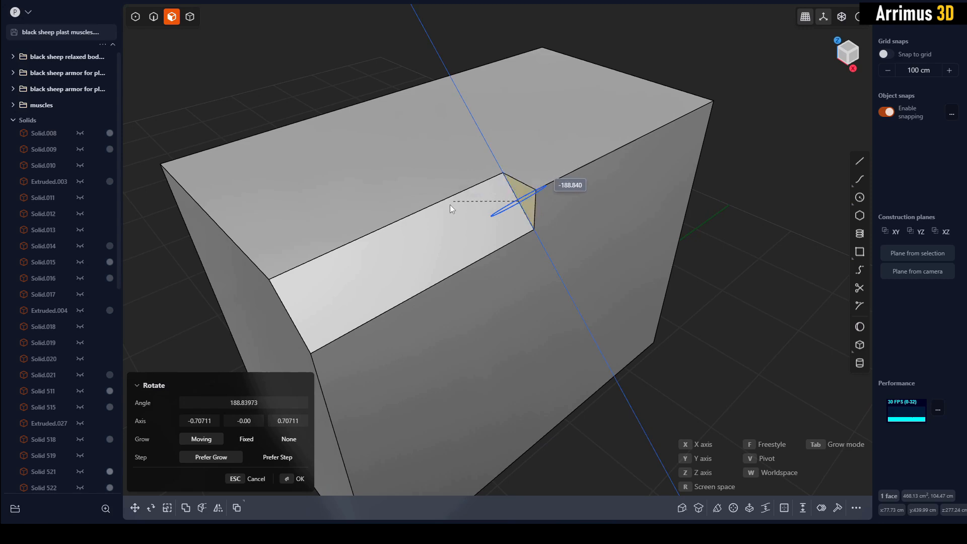
drag(452, 207, 588, 228)
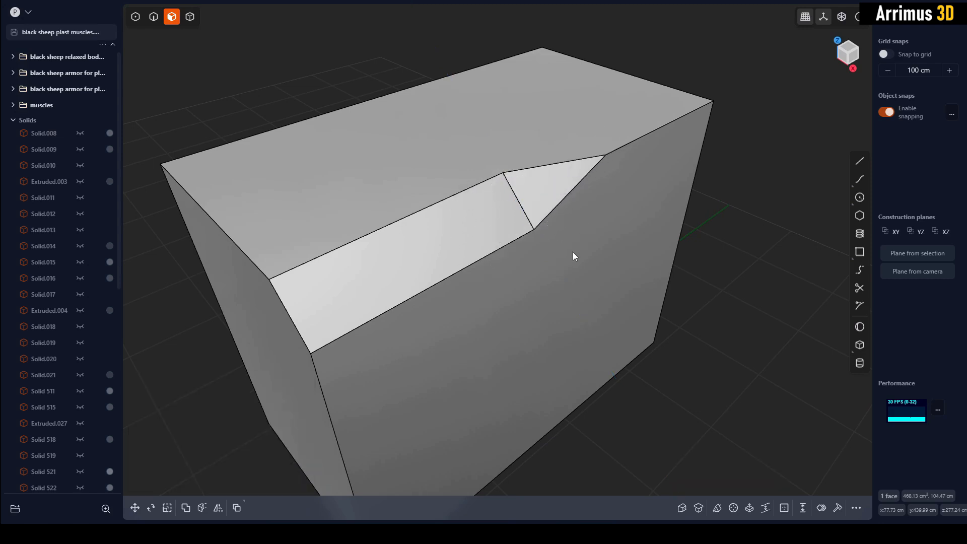
click(154, 16)
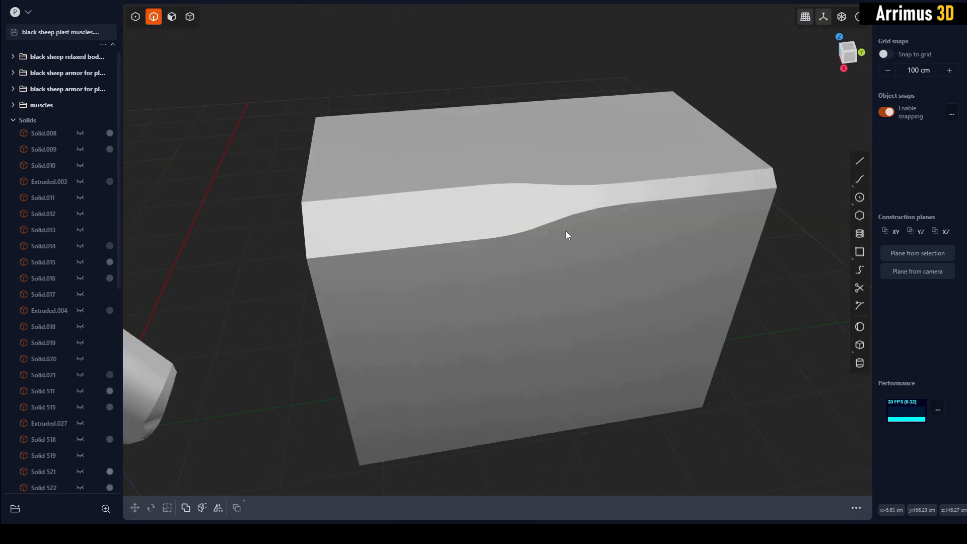
Sketch a curve from the box's top edge and extrude it into a wave-shaped sheet
drag(566, 234, 531, 241)
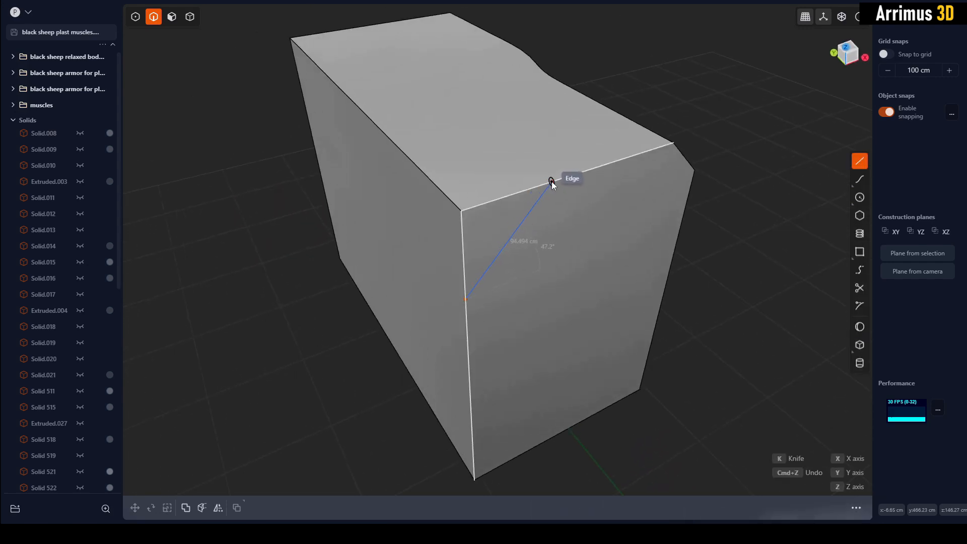
click(550, 183)
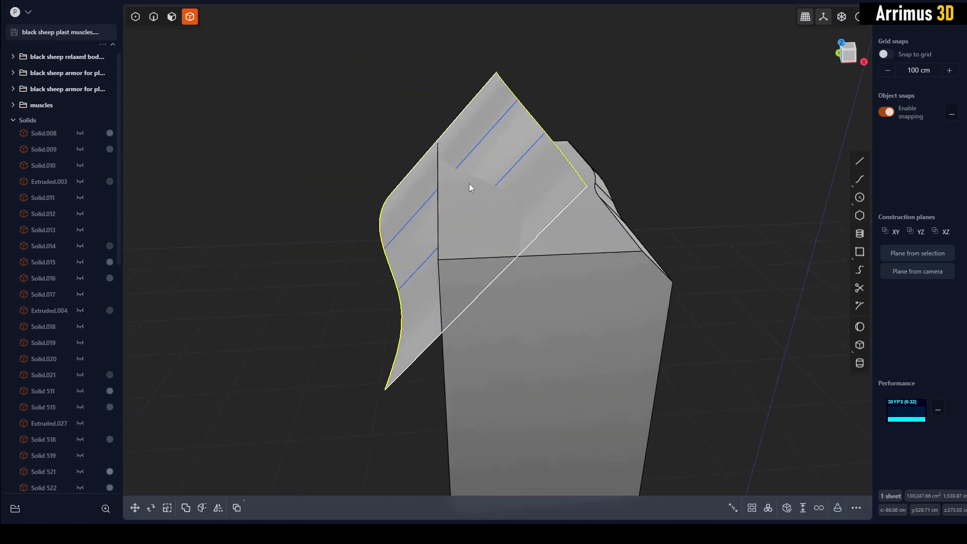
Cut the box with the curved sheet, leaving a wavy top, and inspect from the front
click(134, 507)
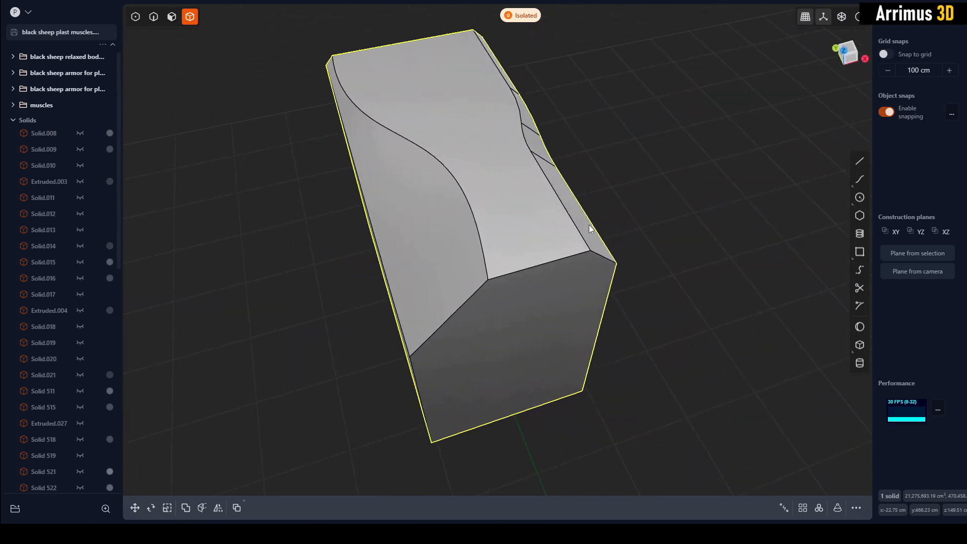
drag(589, 229, 482, 246)
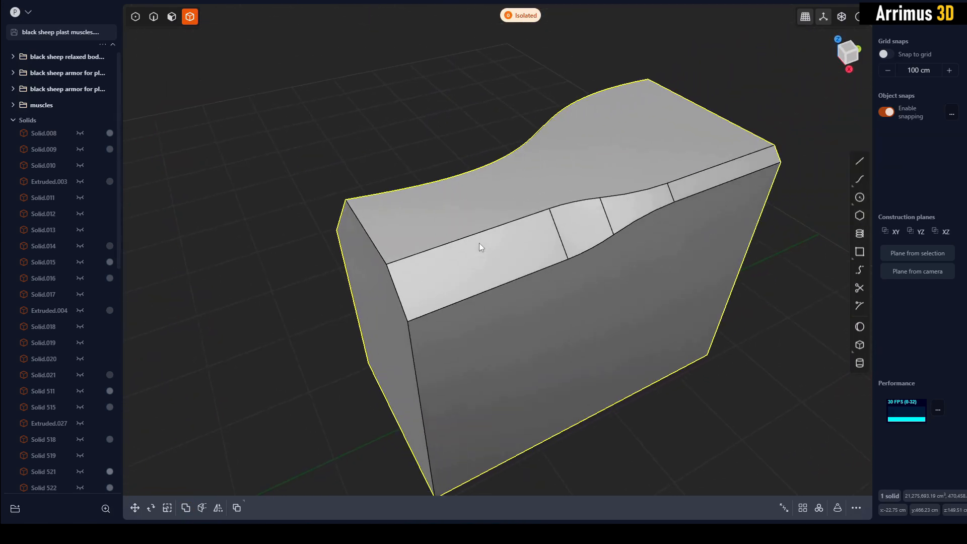